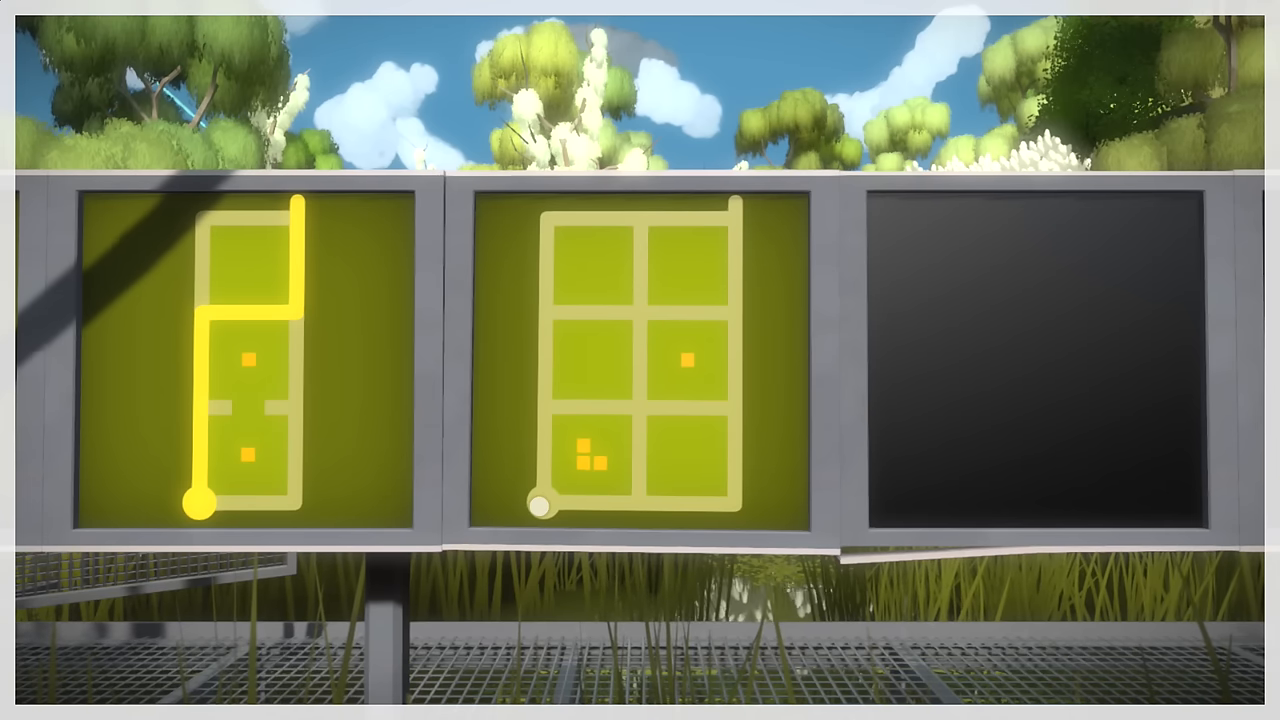
pyautogui.moveTo(544, 508); pyautogui.dragTo(544, 330)
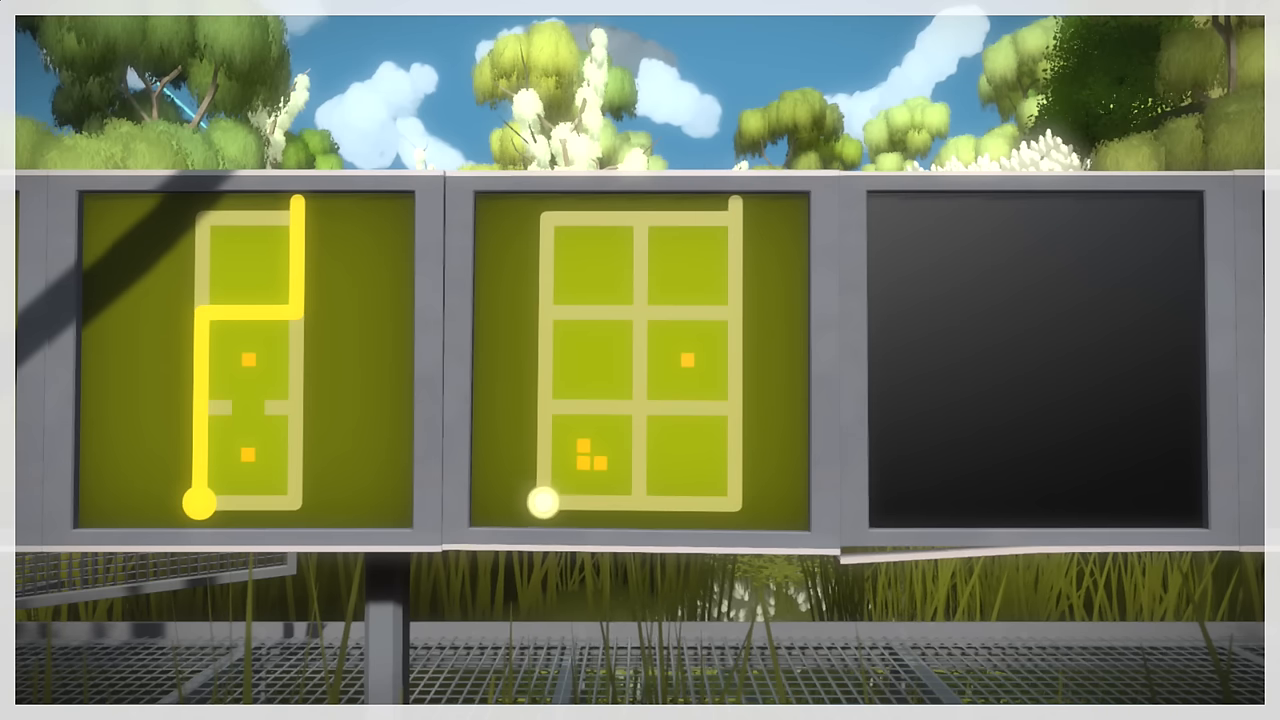
pyautogui.moveTo(538, 504); pyautogui.dragTo(738, 204)
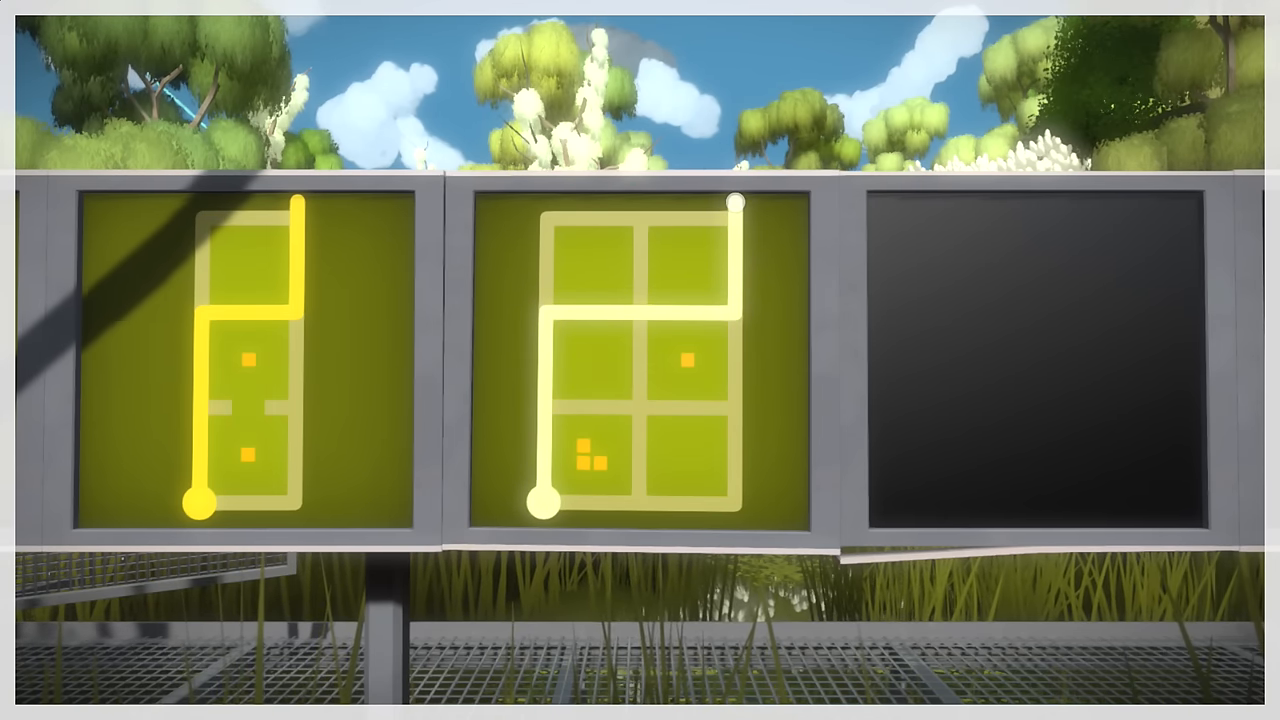